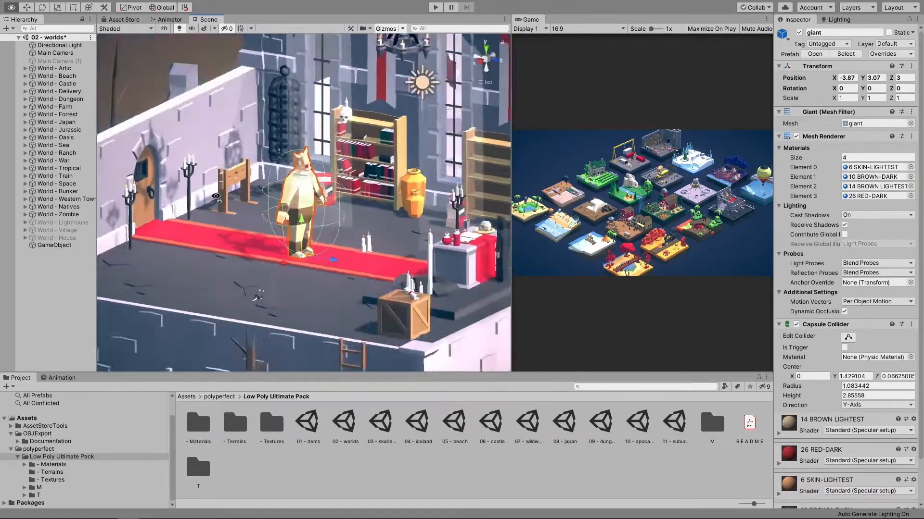
# Start Play mode so the low-poly beach diorama runs in the Game view.
pyautogui.click(434, 7)
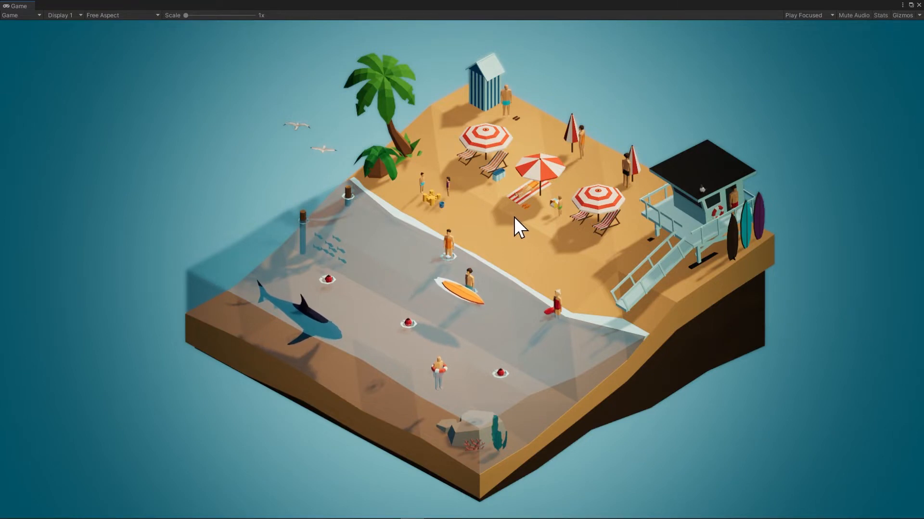
pyautogui.moveTo(492, 263)
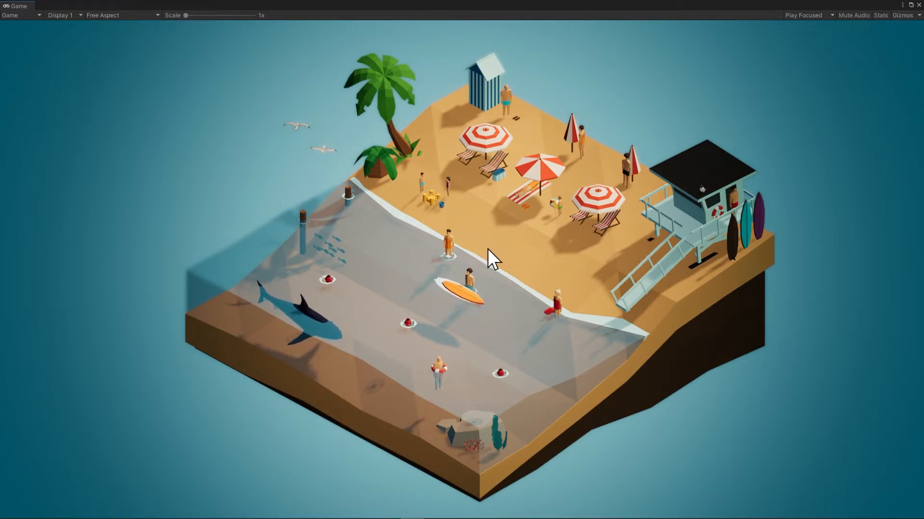
pyautogui.moveTo(539, 297)
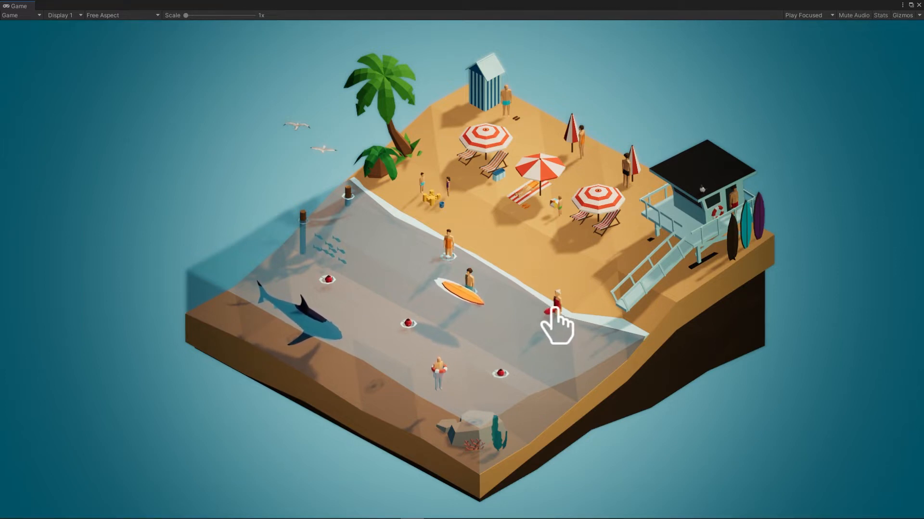
pyautogui.moveTo(545, 197)
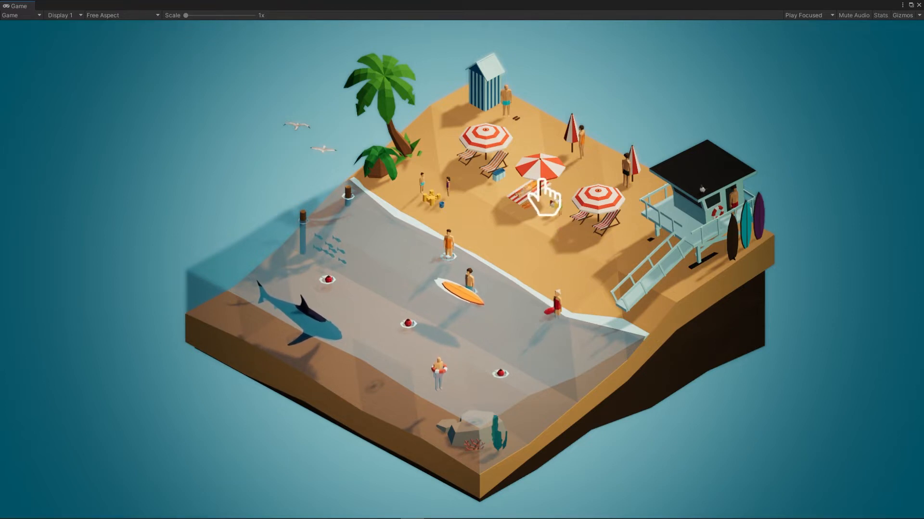
# Trigger the middle red-and-white beach umbrella's cinematic in the running diorama.
pyautogui.click(540, 195)
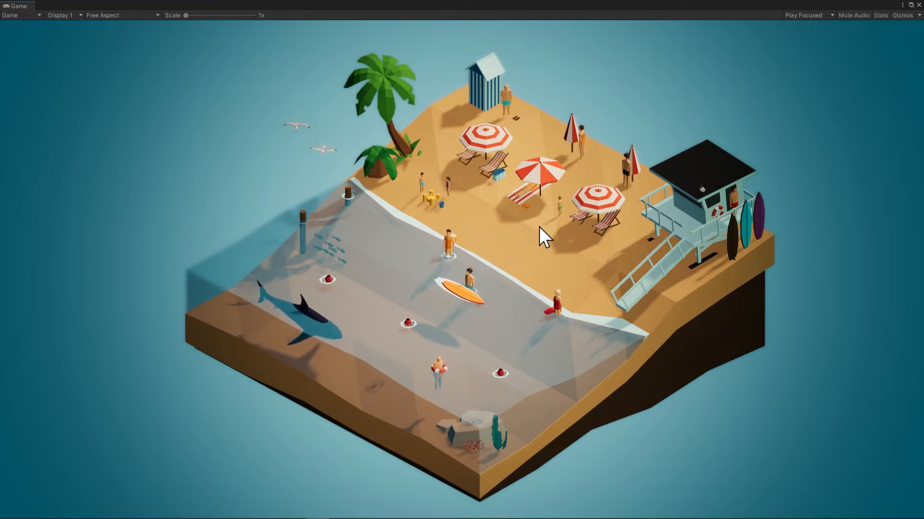
pyautogui.moveTo(542, 206)
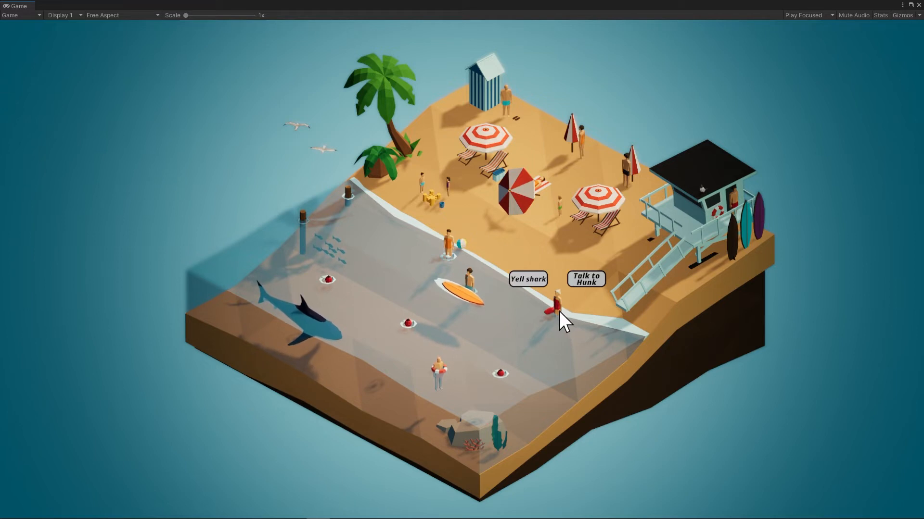
pyautogui.moveTo(540, 309)
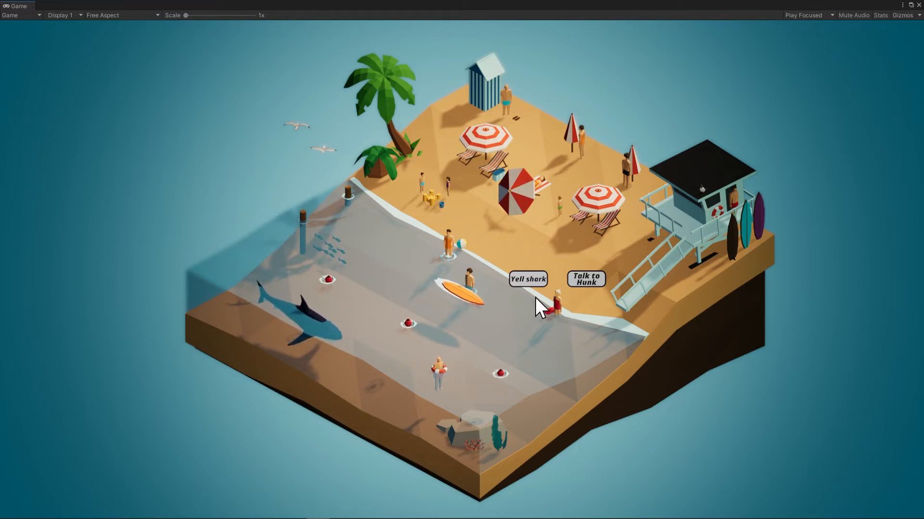
pyautogui.moveTo(580, 312)
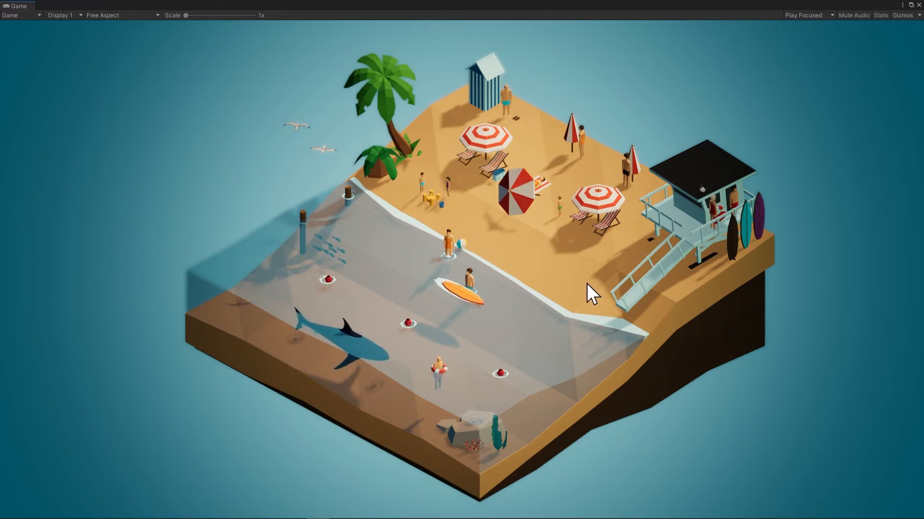
pyautogui.moveTo(750, 211)
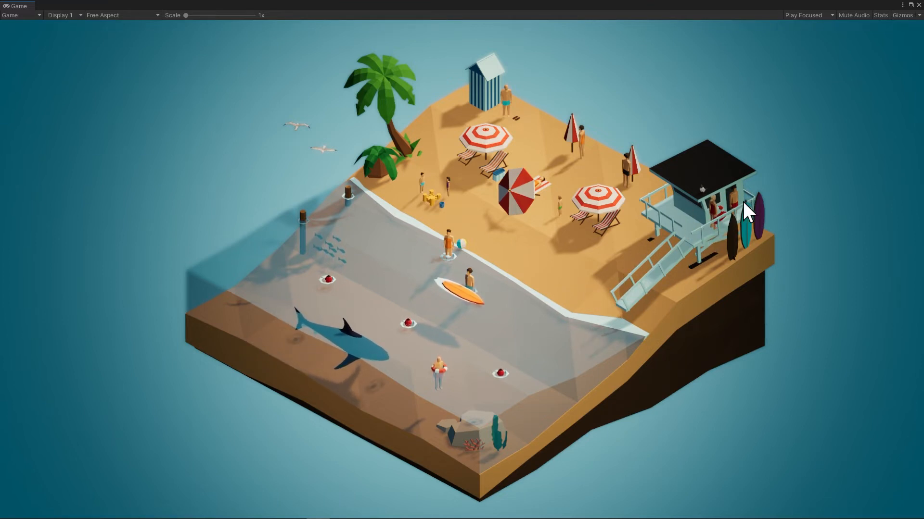
pyautogui.moveTo(724, 200)
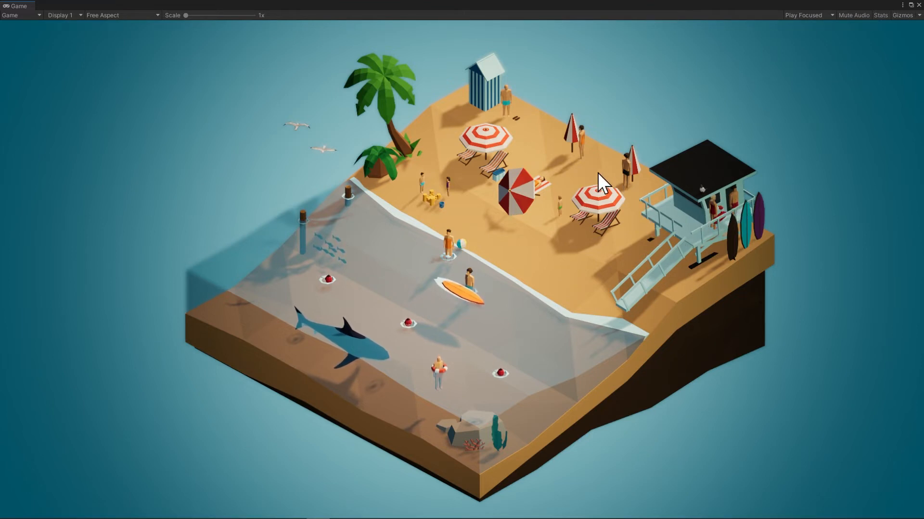
pyautogui.moveTo(371, 244)
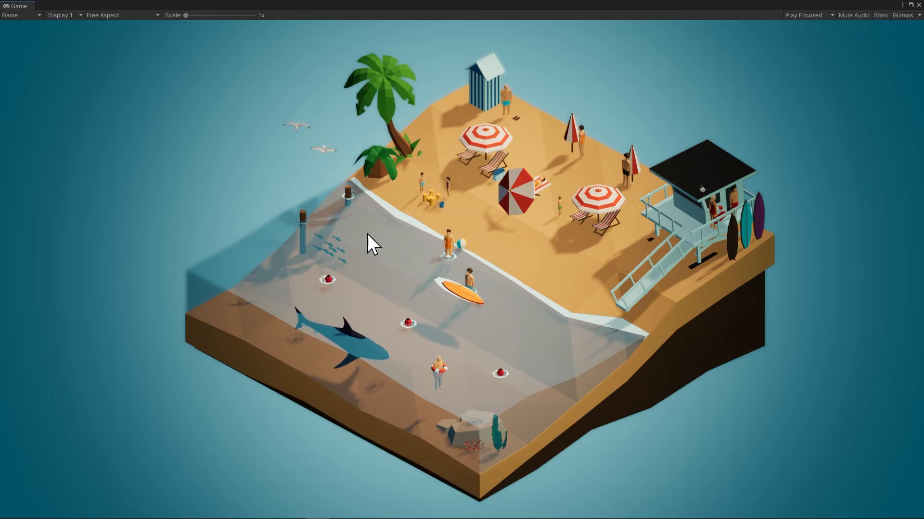
pyautogui.moveTo(331, 273)
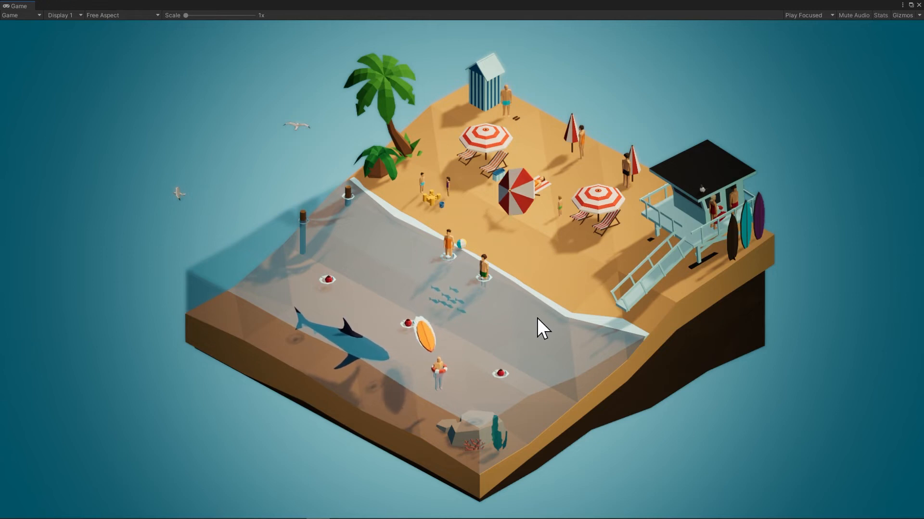
pyautogui.moveTo(433, 409)
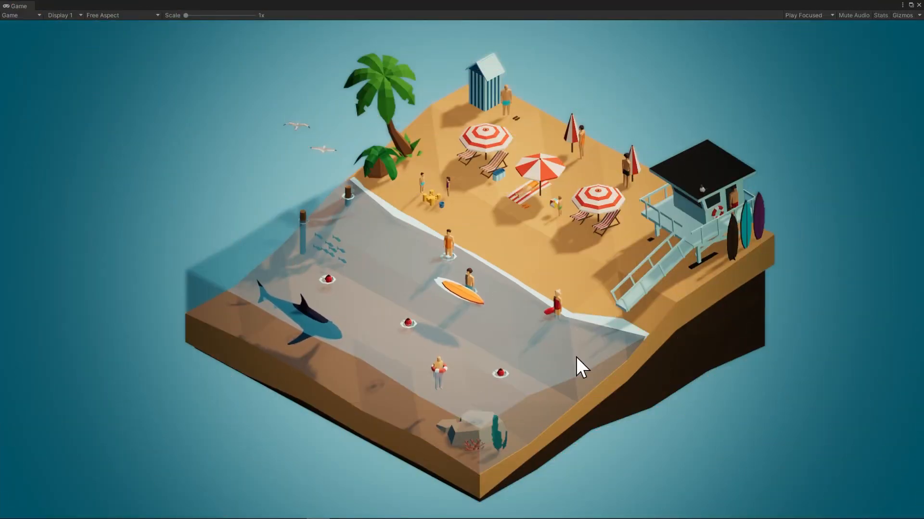
pyautogui.moveTo(558, 329)
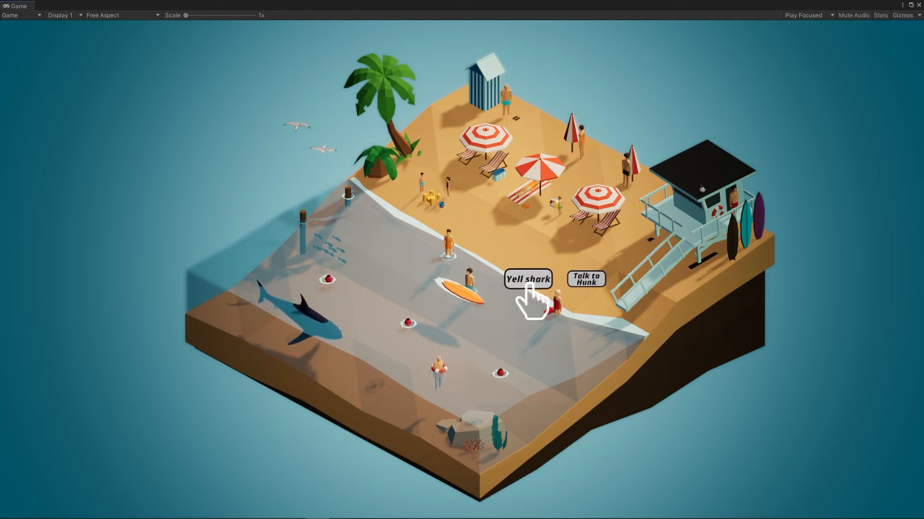
# Choose the lifeguard's Yell shark option so the nearby swimmer leaves the water.
pyautogui.click(528, 279)
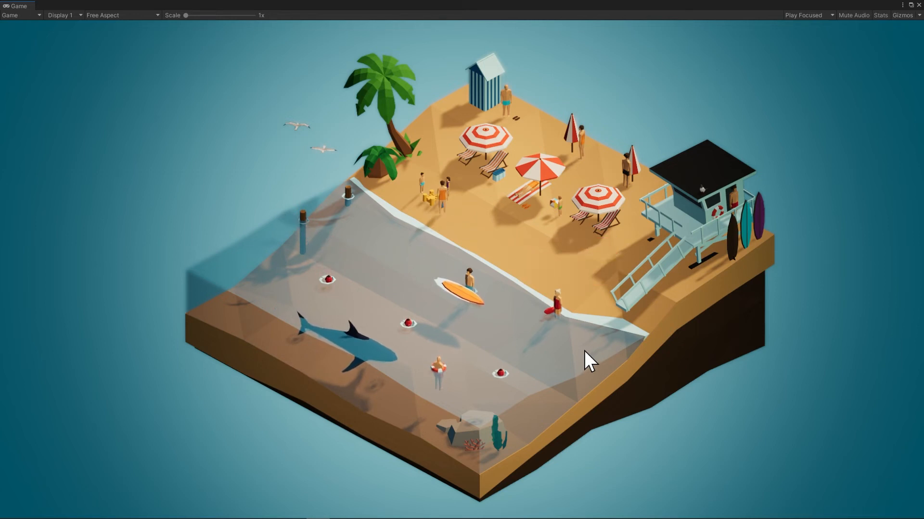
pyautogui.moveTo(318, 221)
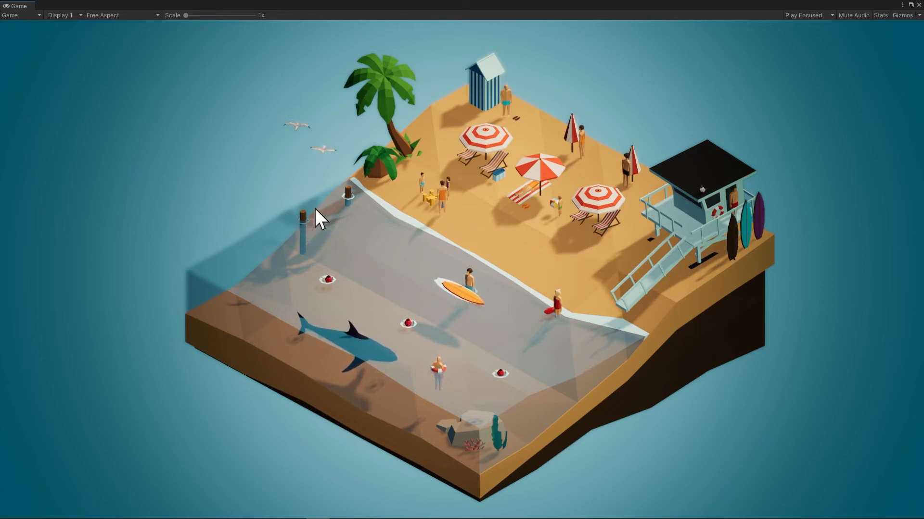
pyautogui.moveTo(497, 325)
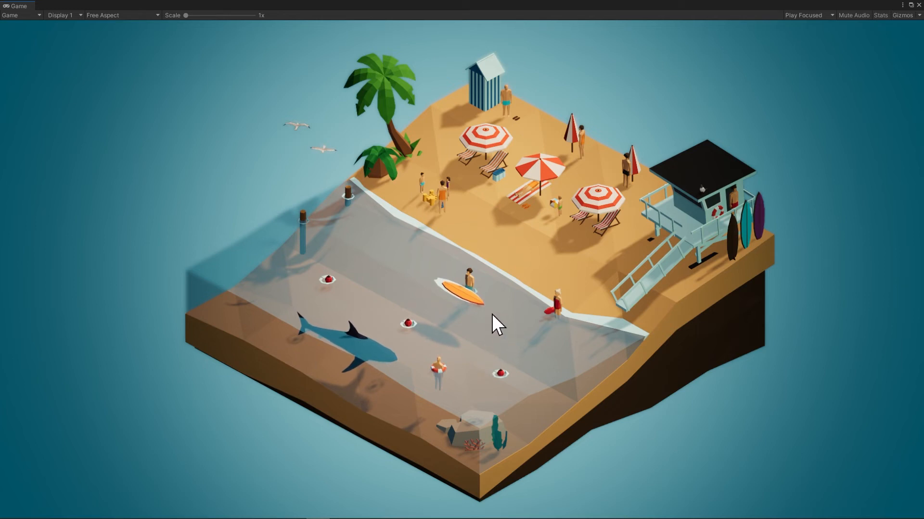
pyautogui.moveTo(583, 338)
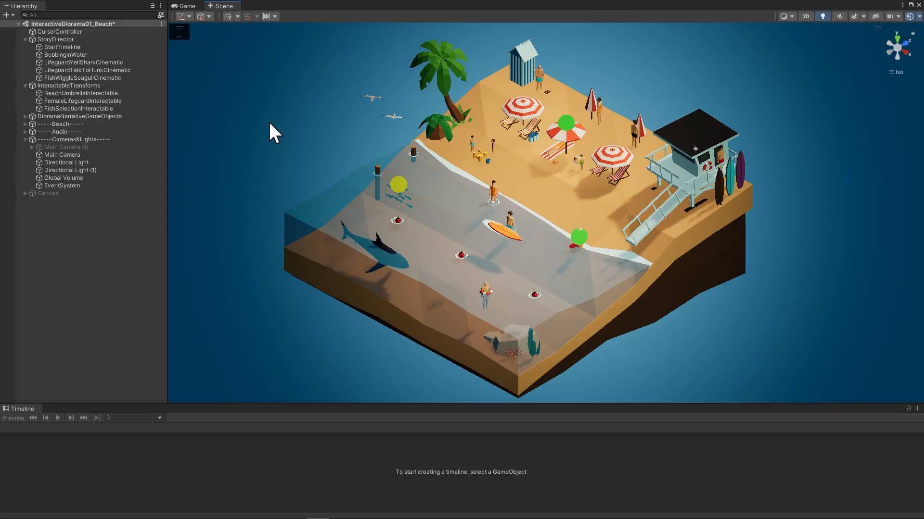
# Select the interactable objects, then show StartTimeline with its umbrella and lifeguard activation clips.
pyautogui.click(78, 108)
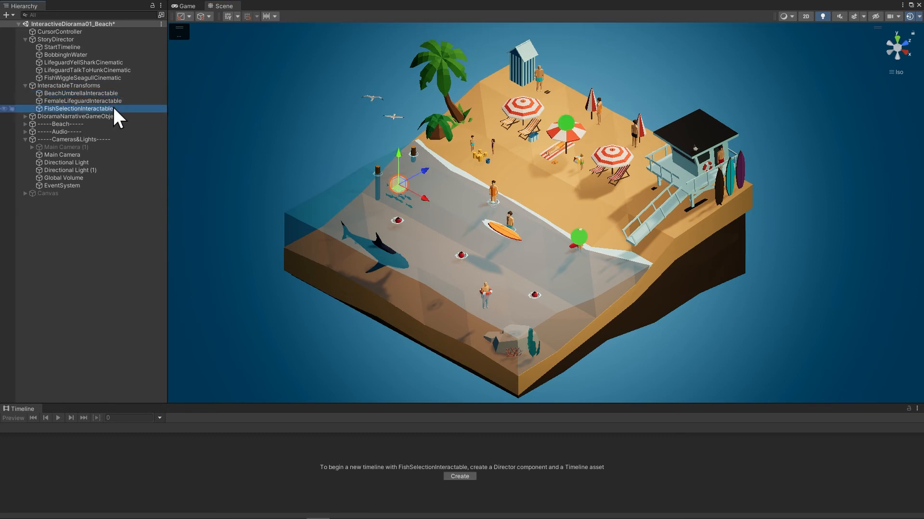
pyautogui.click(82, 100)
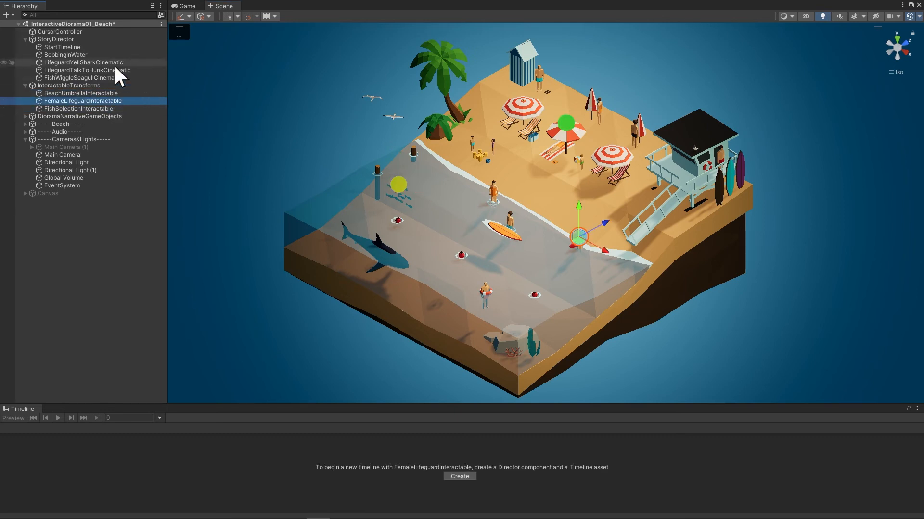
pyautogui.click(62, 46)
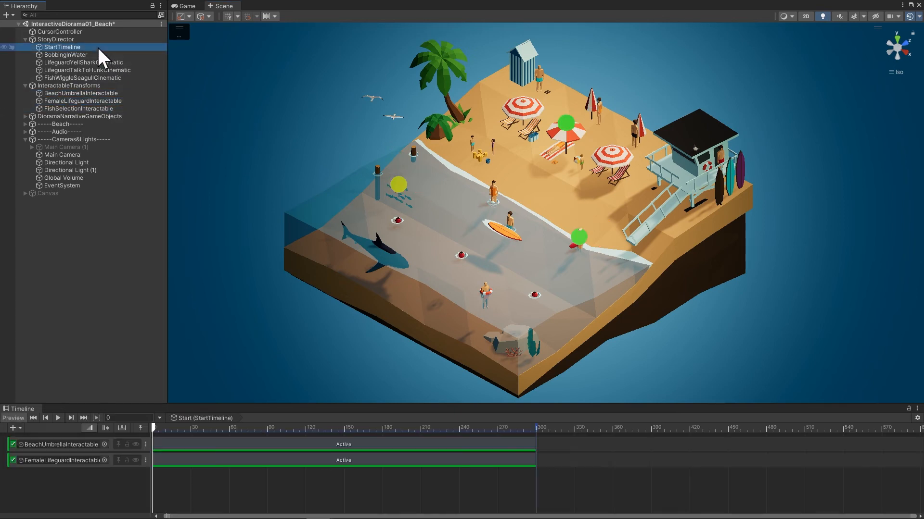
# Show the LifeguardYellSharkCinematic timeline and scrub it from frame 116 to 140 to the SHARK!!!! bubble.
pyautogui.click(66, 54)
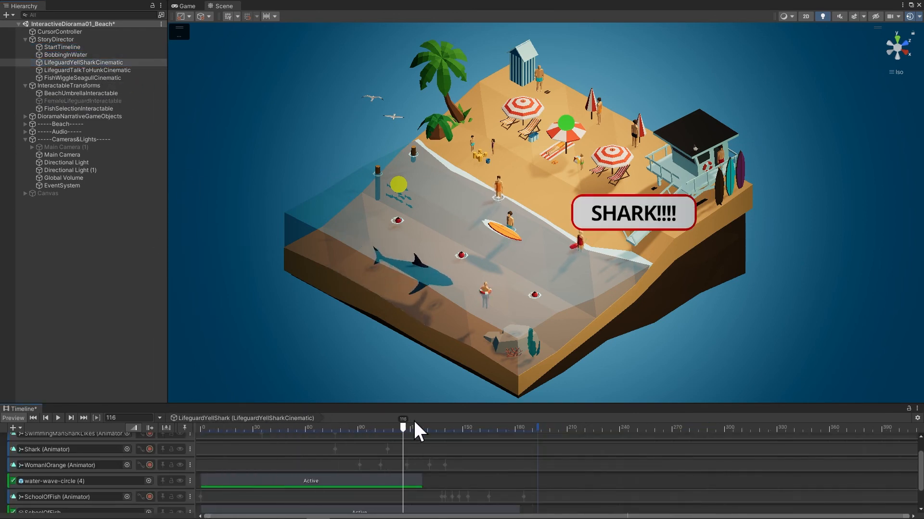
pyautogui.moveTo(403, 424); pyautogui.dragTo(444, 424)
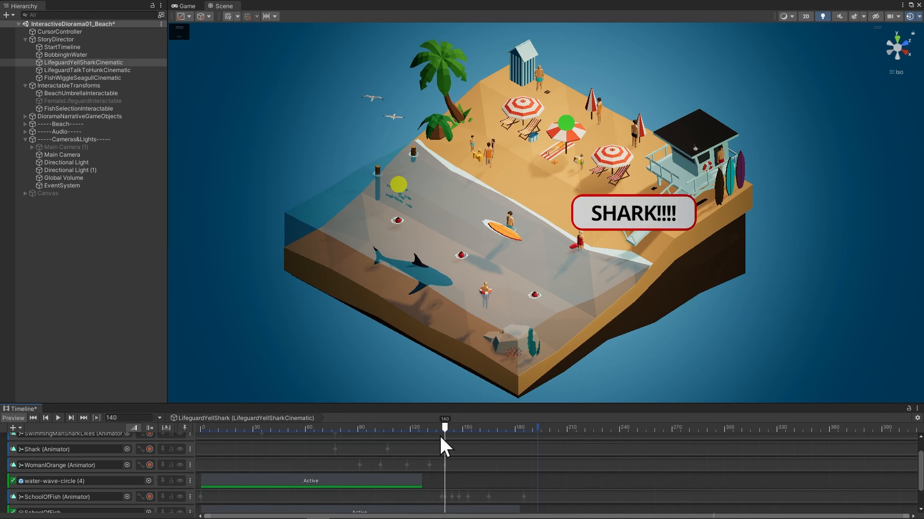